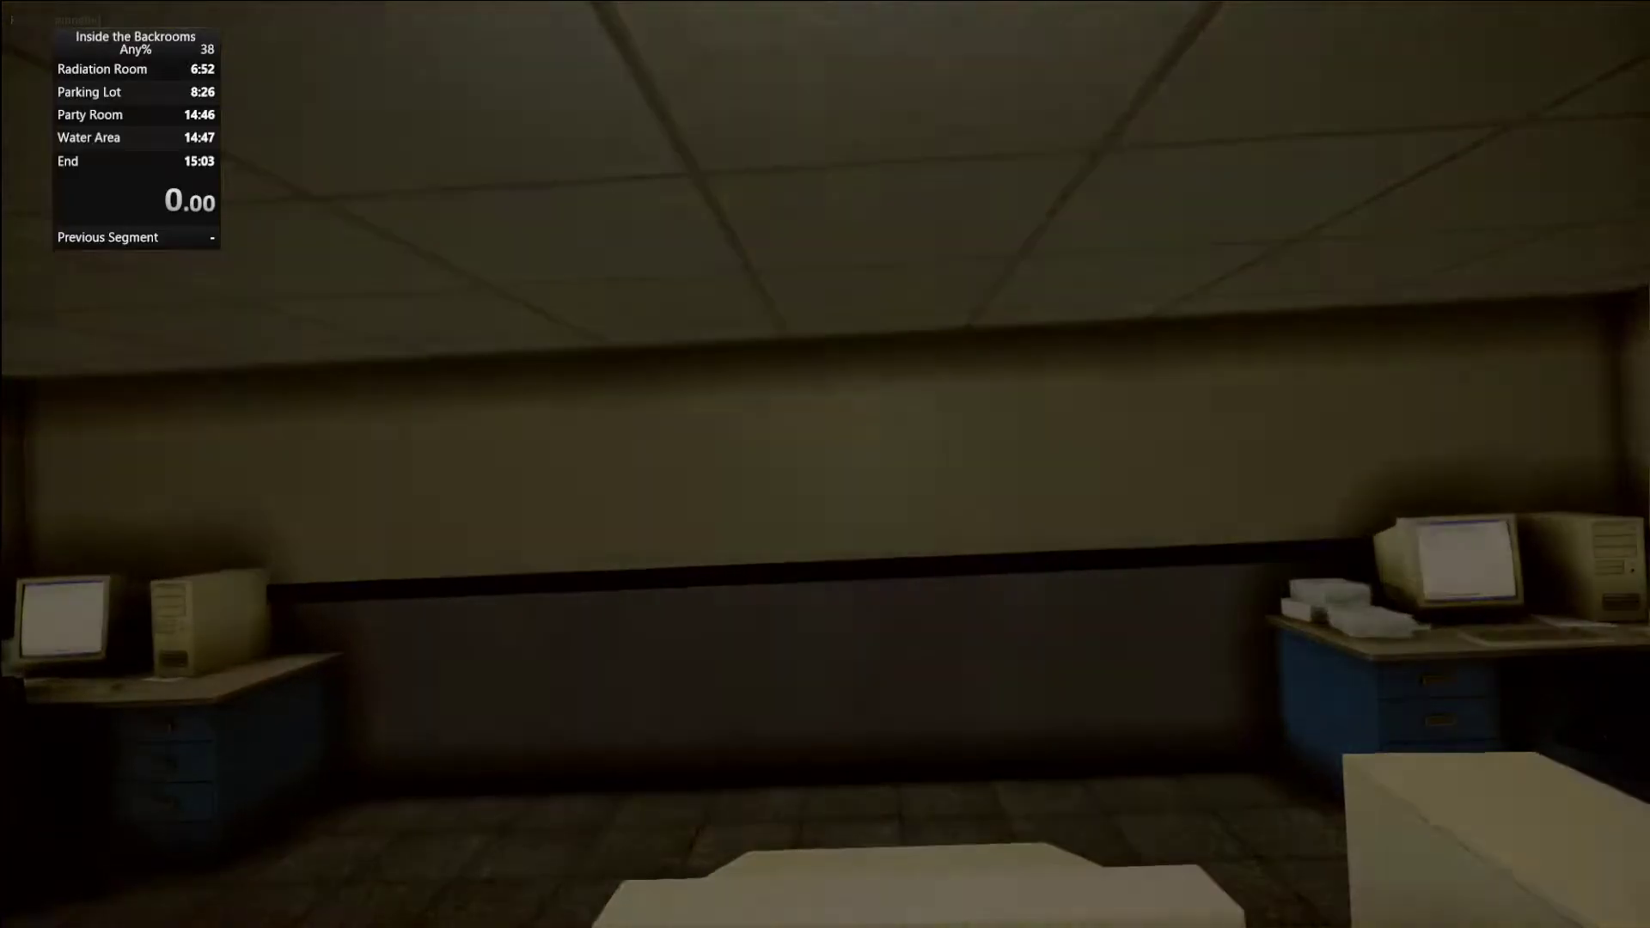
pyautogui.moveTo(825, 464)
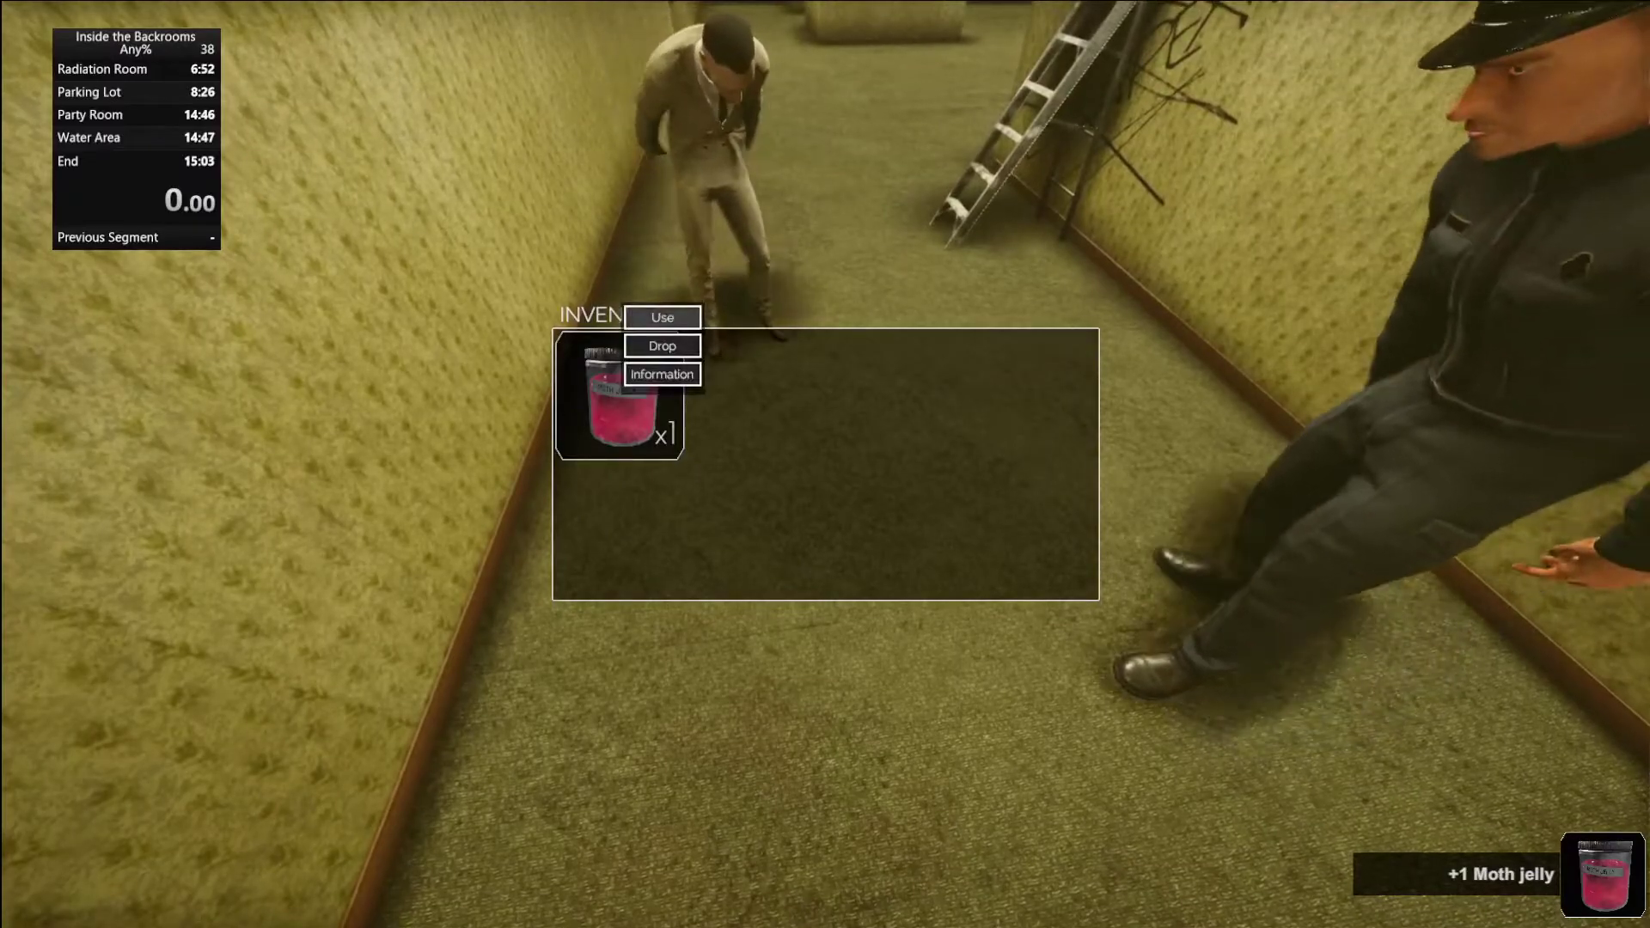
# Begin the new attempt, open the nightstand drawer, and head into the long lit hallway.
pyautogui.click(662, 317)
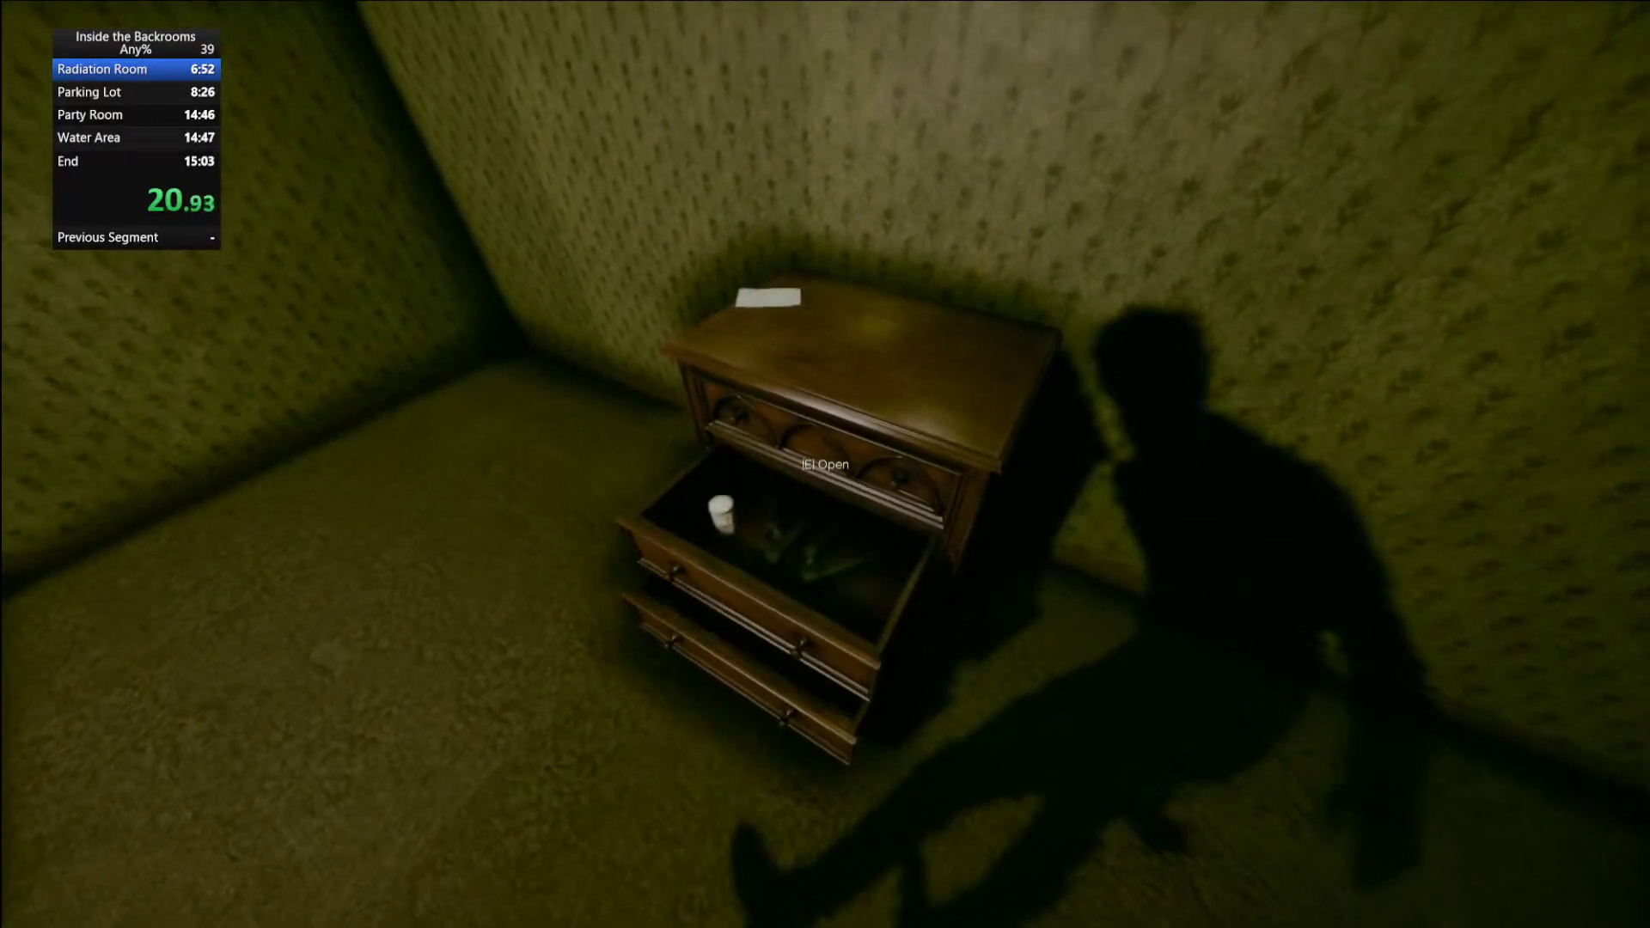
pyautogui.moveTo(825, 464)
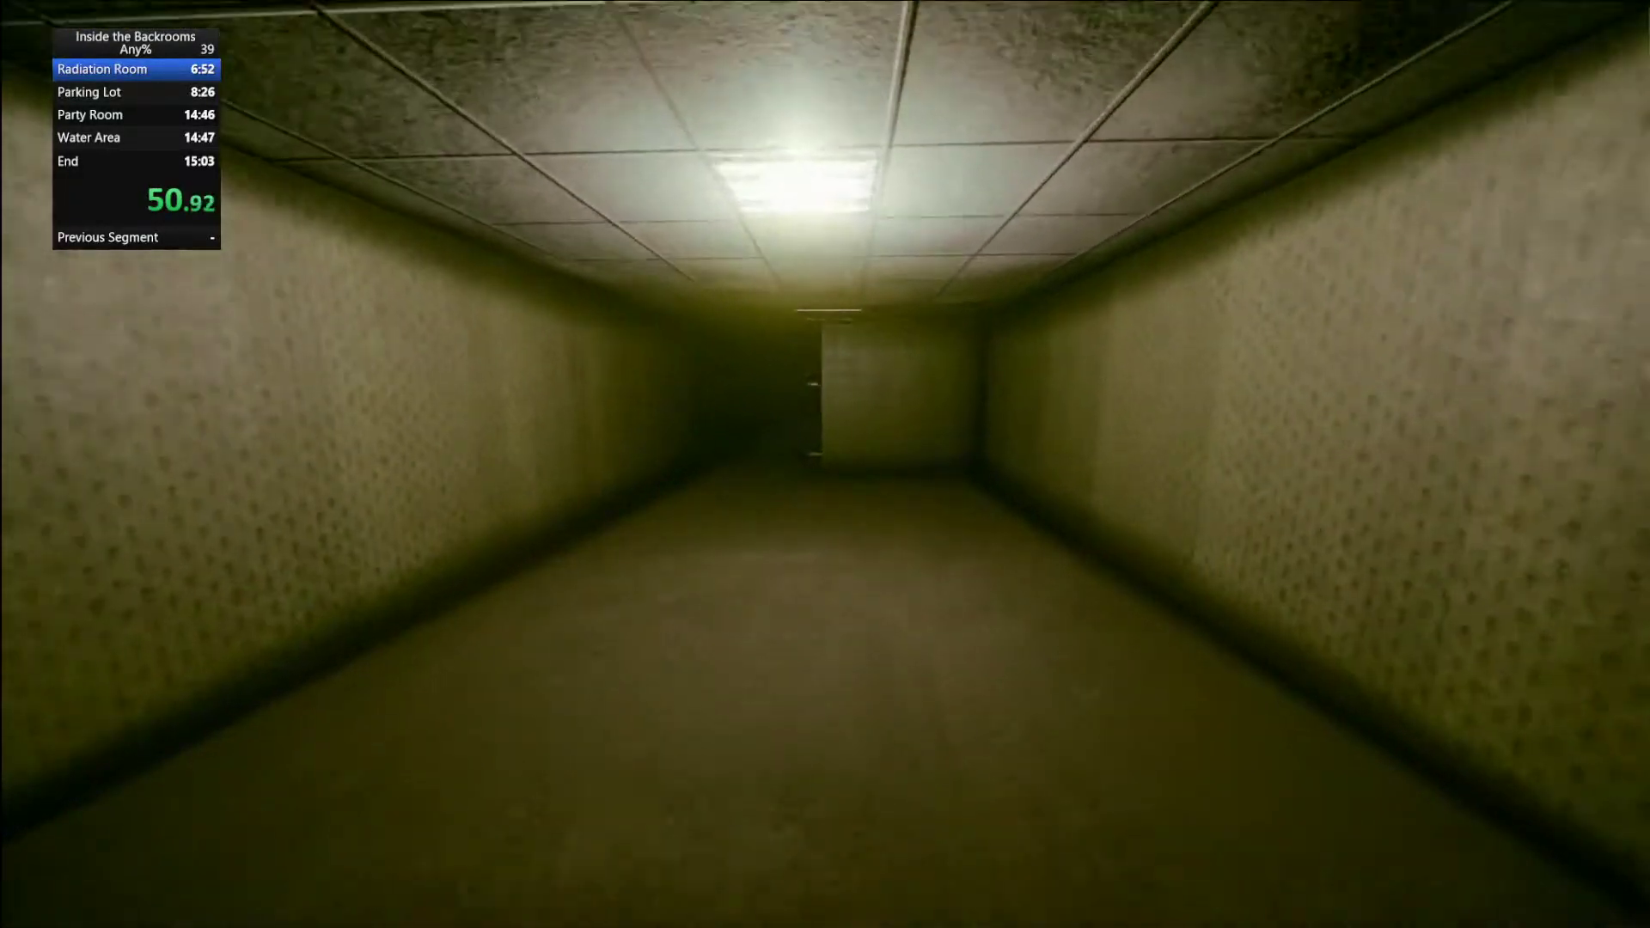
# Walk the corridors to the metal box's four-dial combination padlock.
pyautogui.press('w')
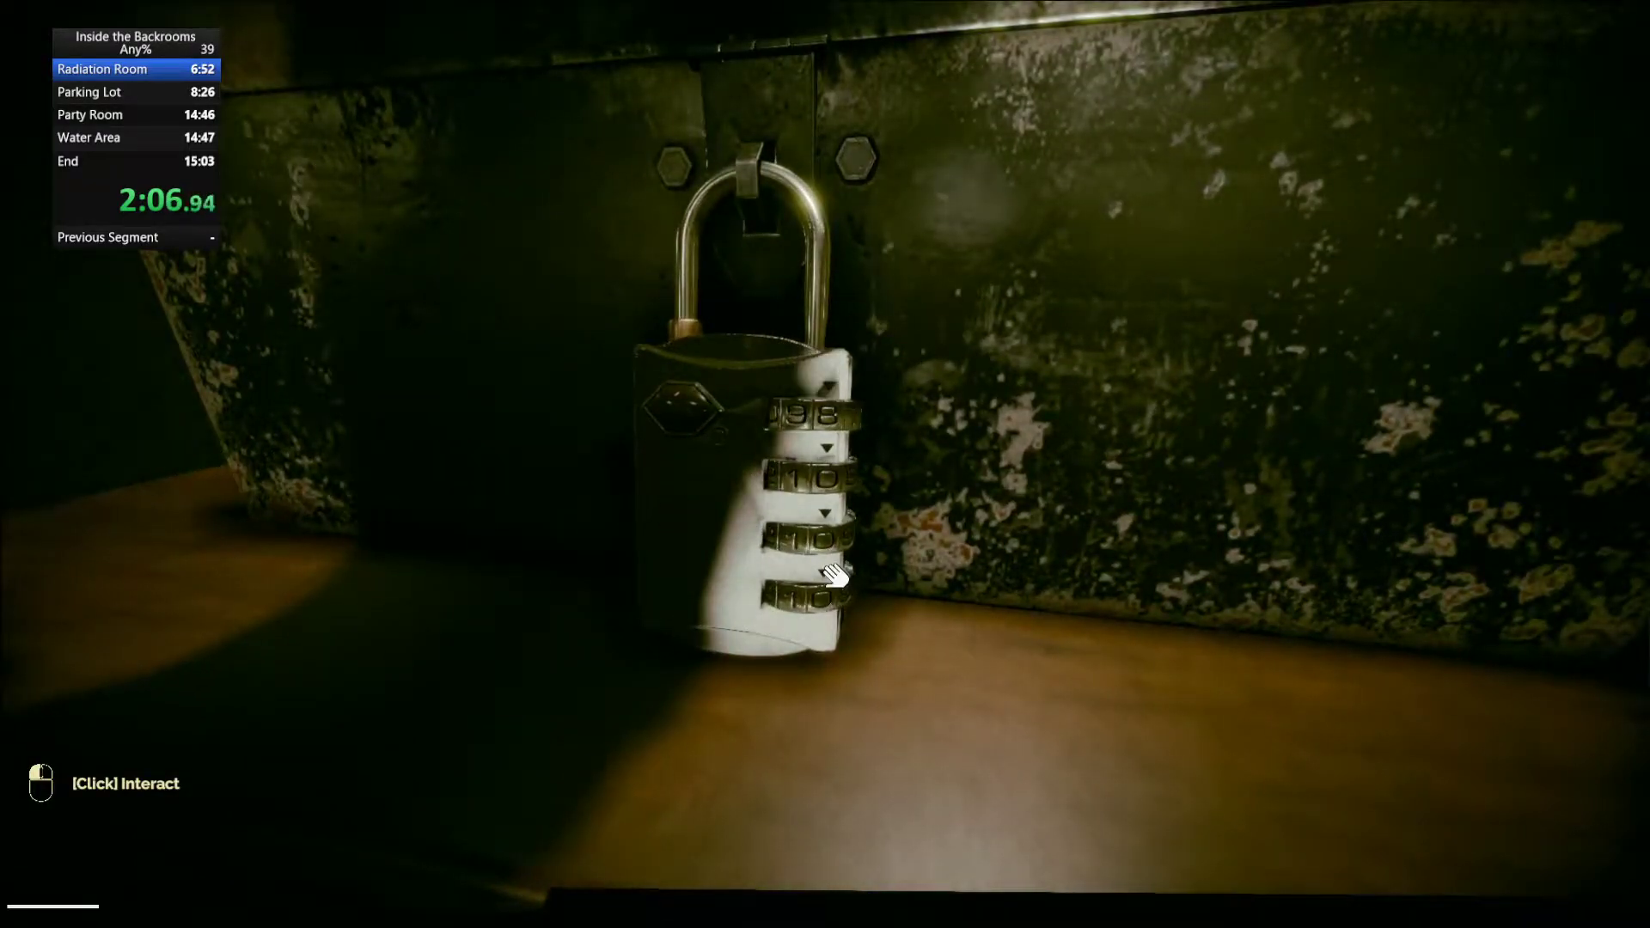
# Turn the padlock's number dial, then move through the yellow rooms toward the open doorway.
pyautogui.click(830, 573)
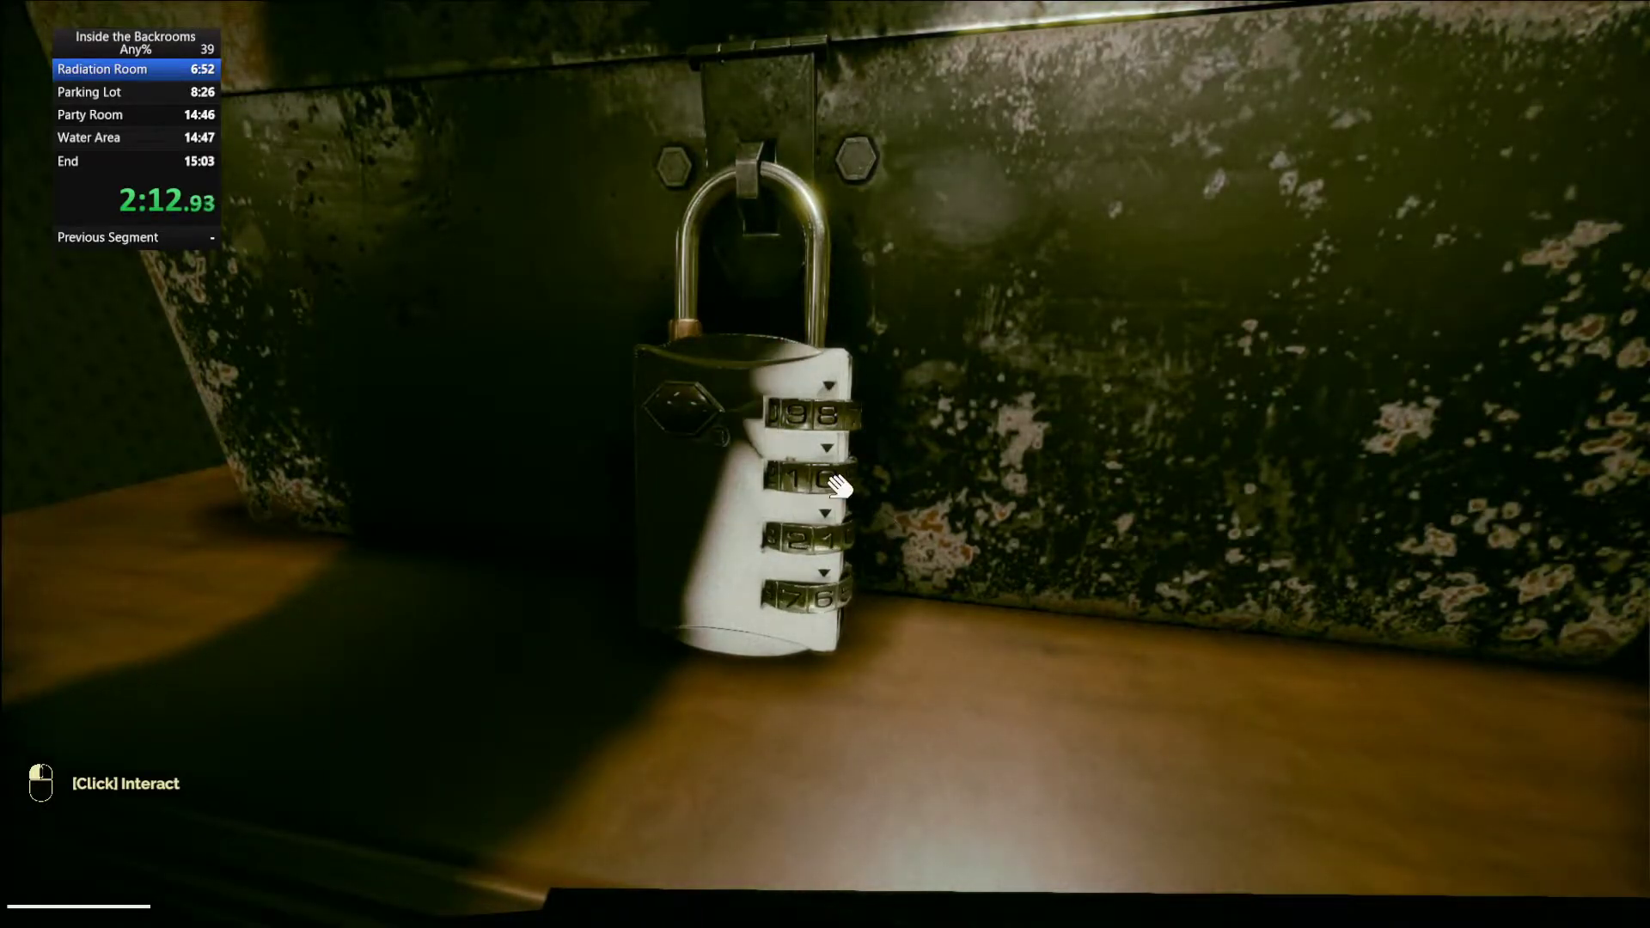
pyautogui.click(825, 484)
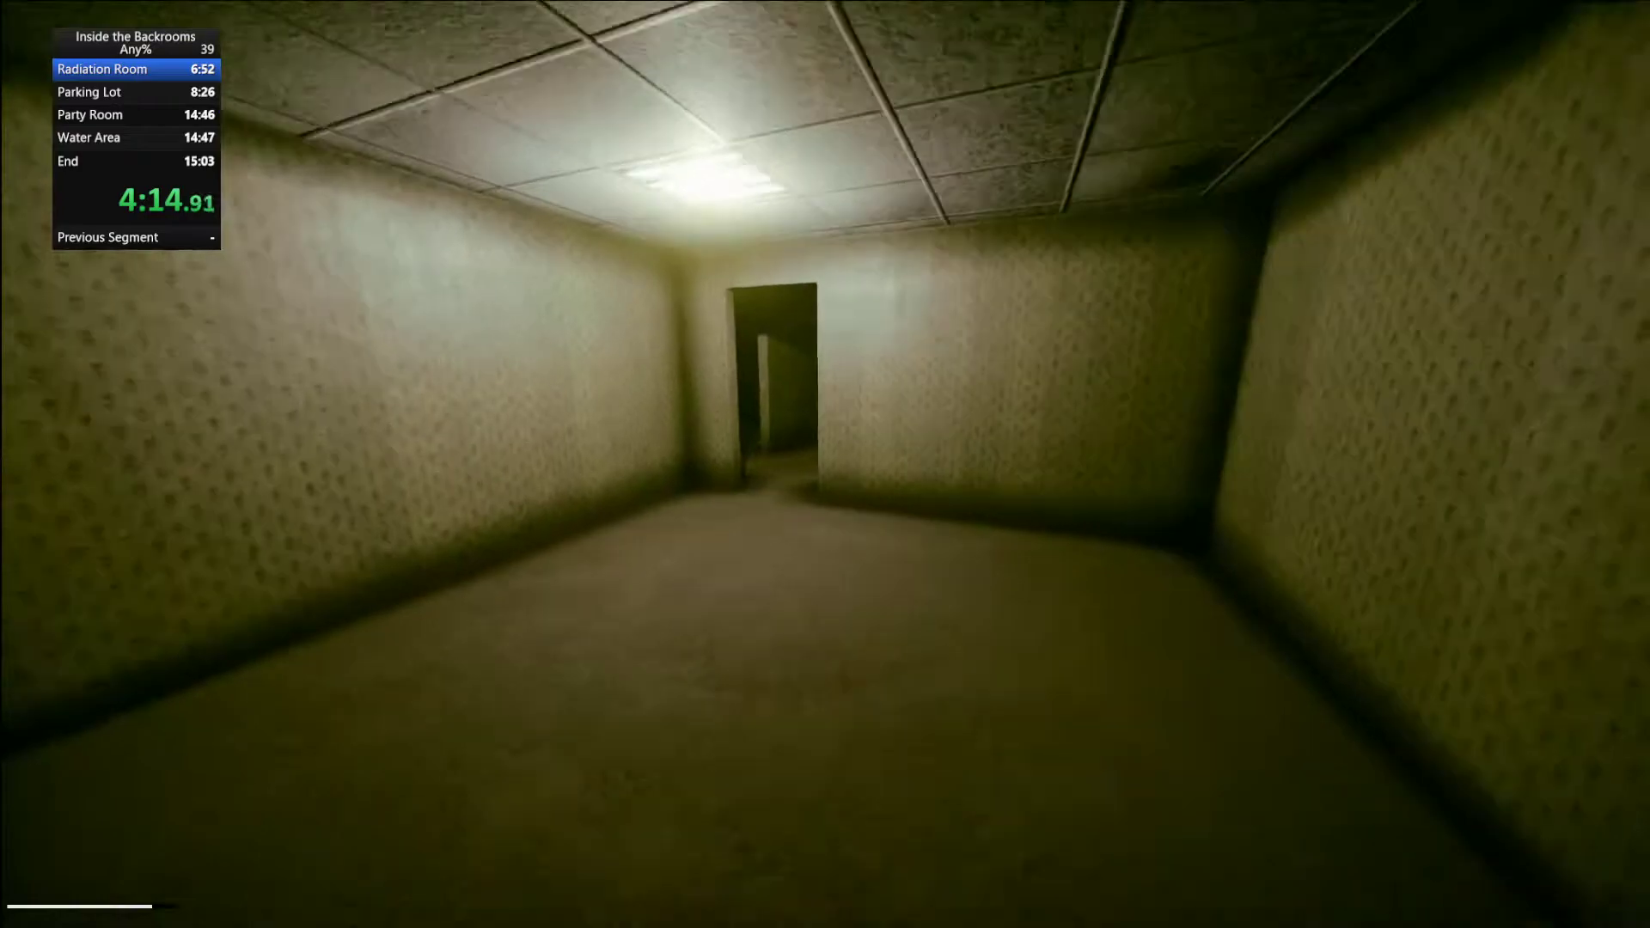
# Take the pills from the inventory, then walk the dim corridor toward the double doors.
pyautogui.press('w')
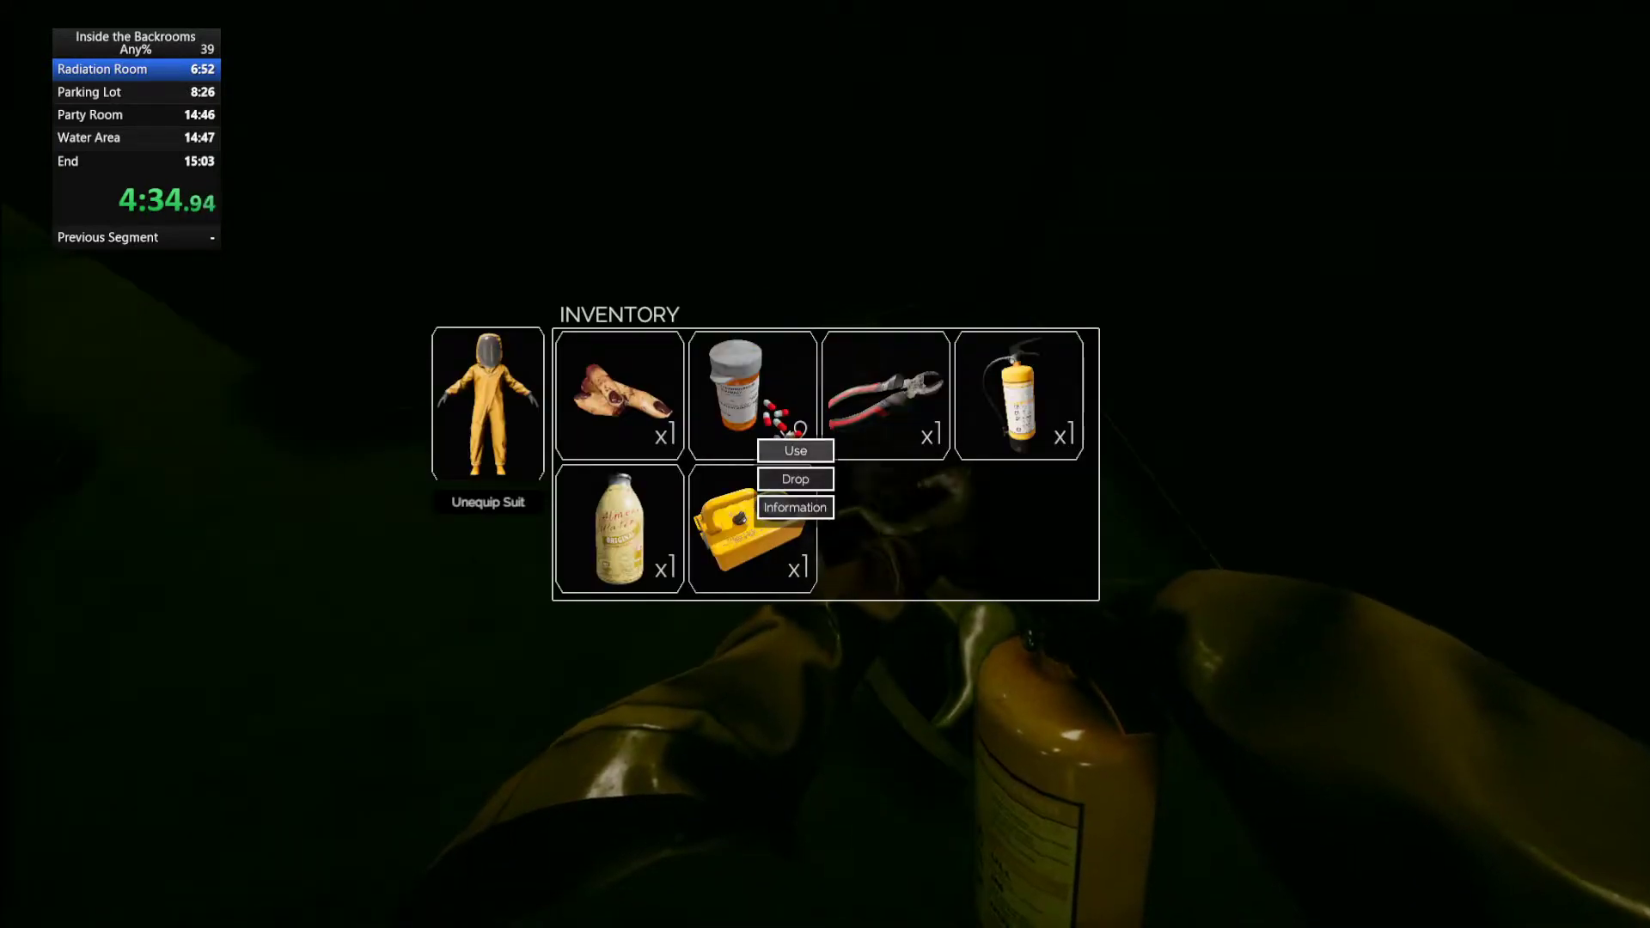
pyautogui.click(794, 451)
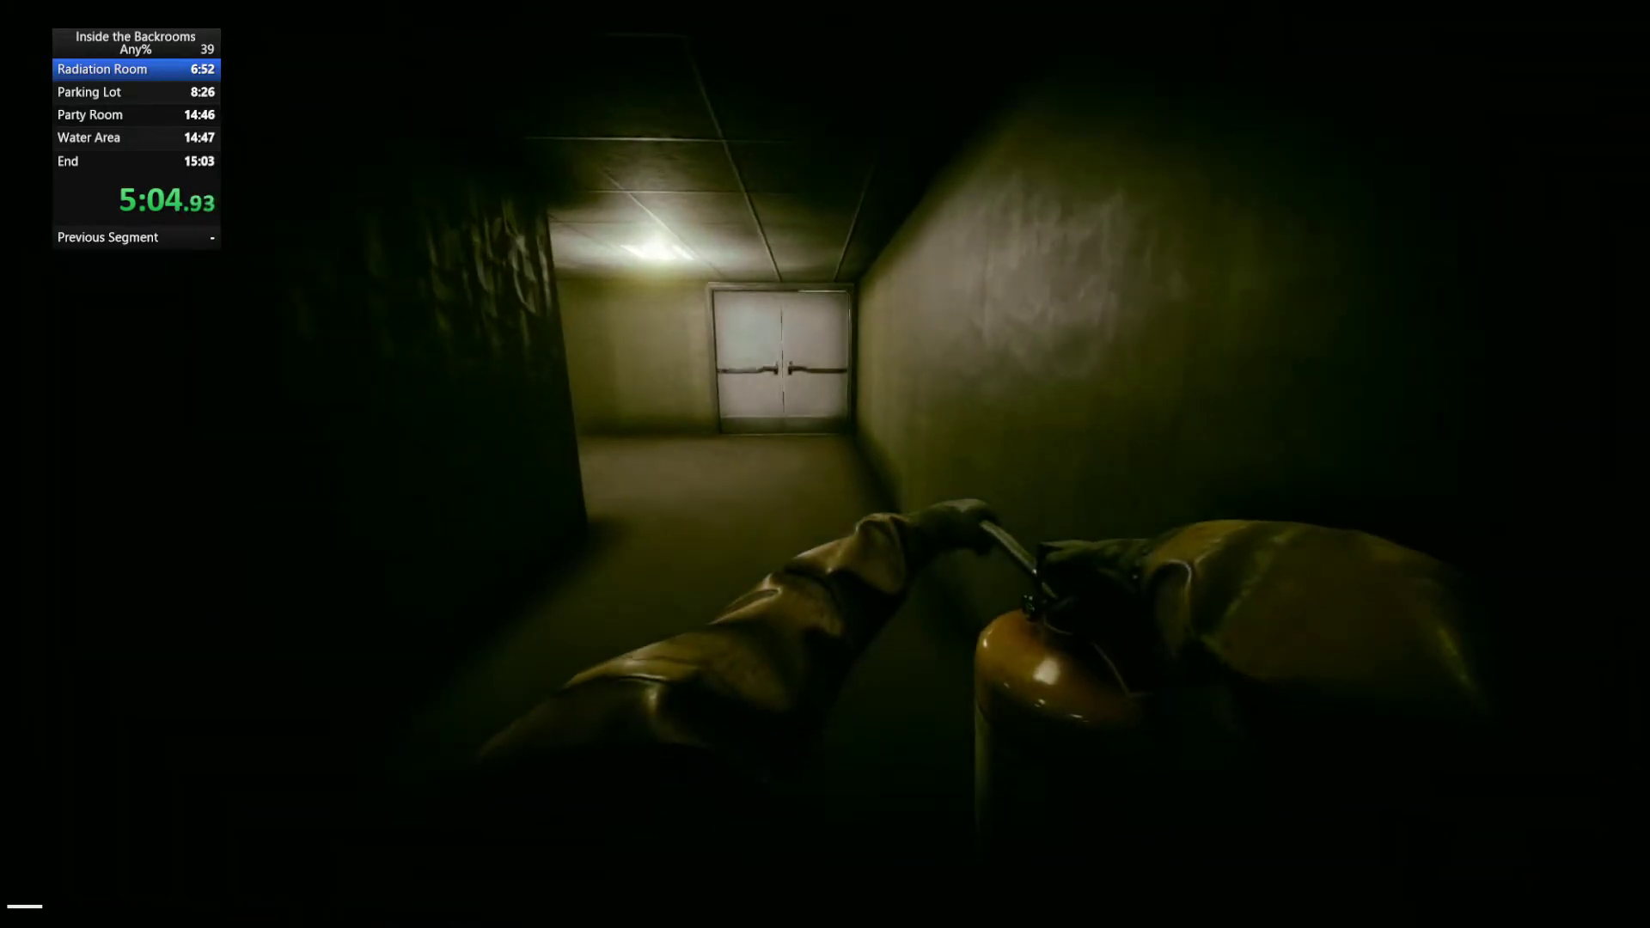
pyautogui.press('tab')
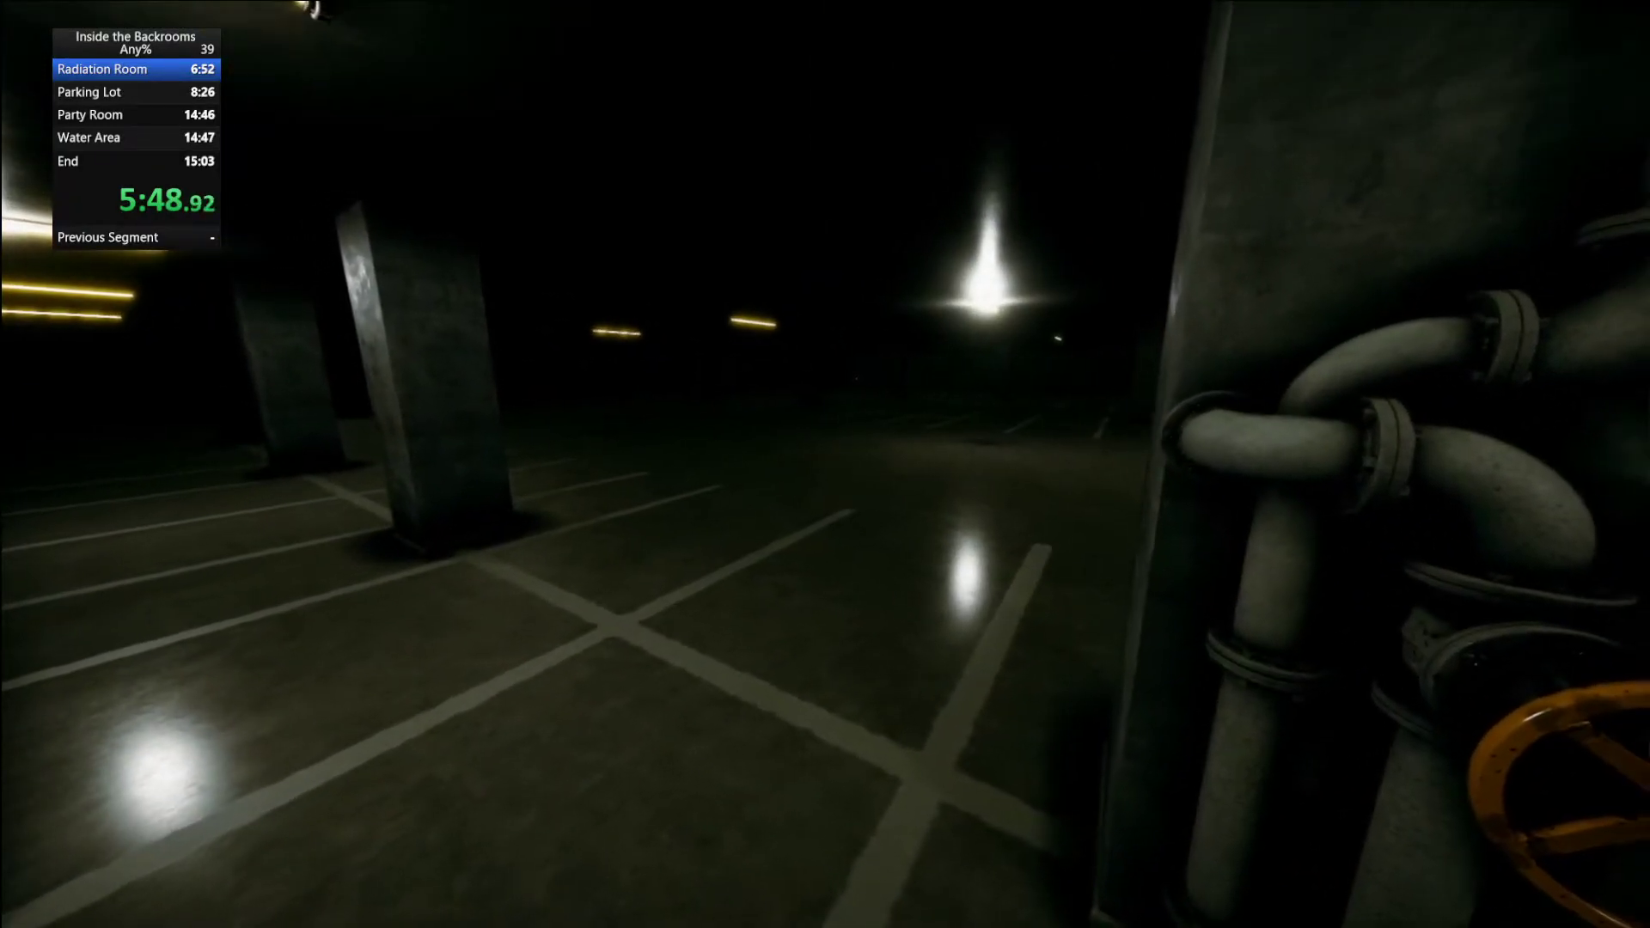
pyautogui.moveTo(825, 464)
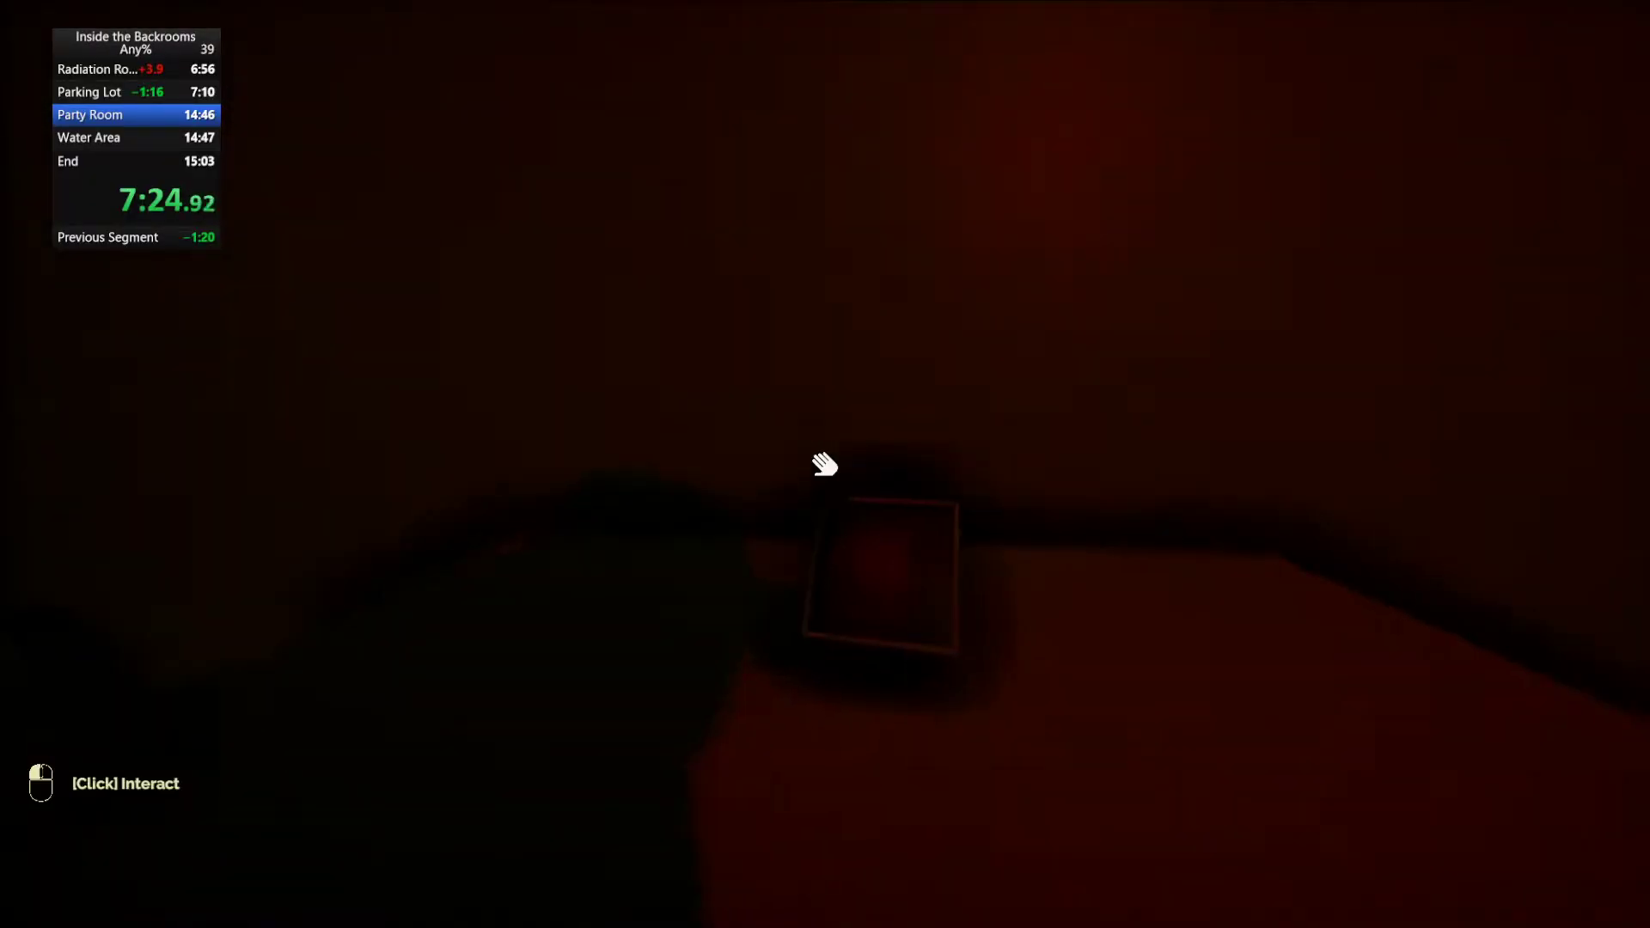
# Interact with the small object on the table and reach the moth jelly in the tiled room.
pyautogui.click(824, 464)
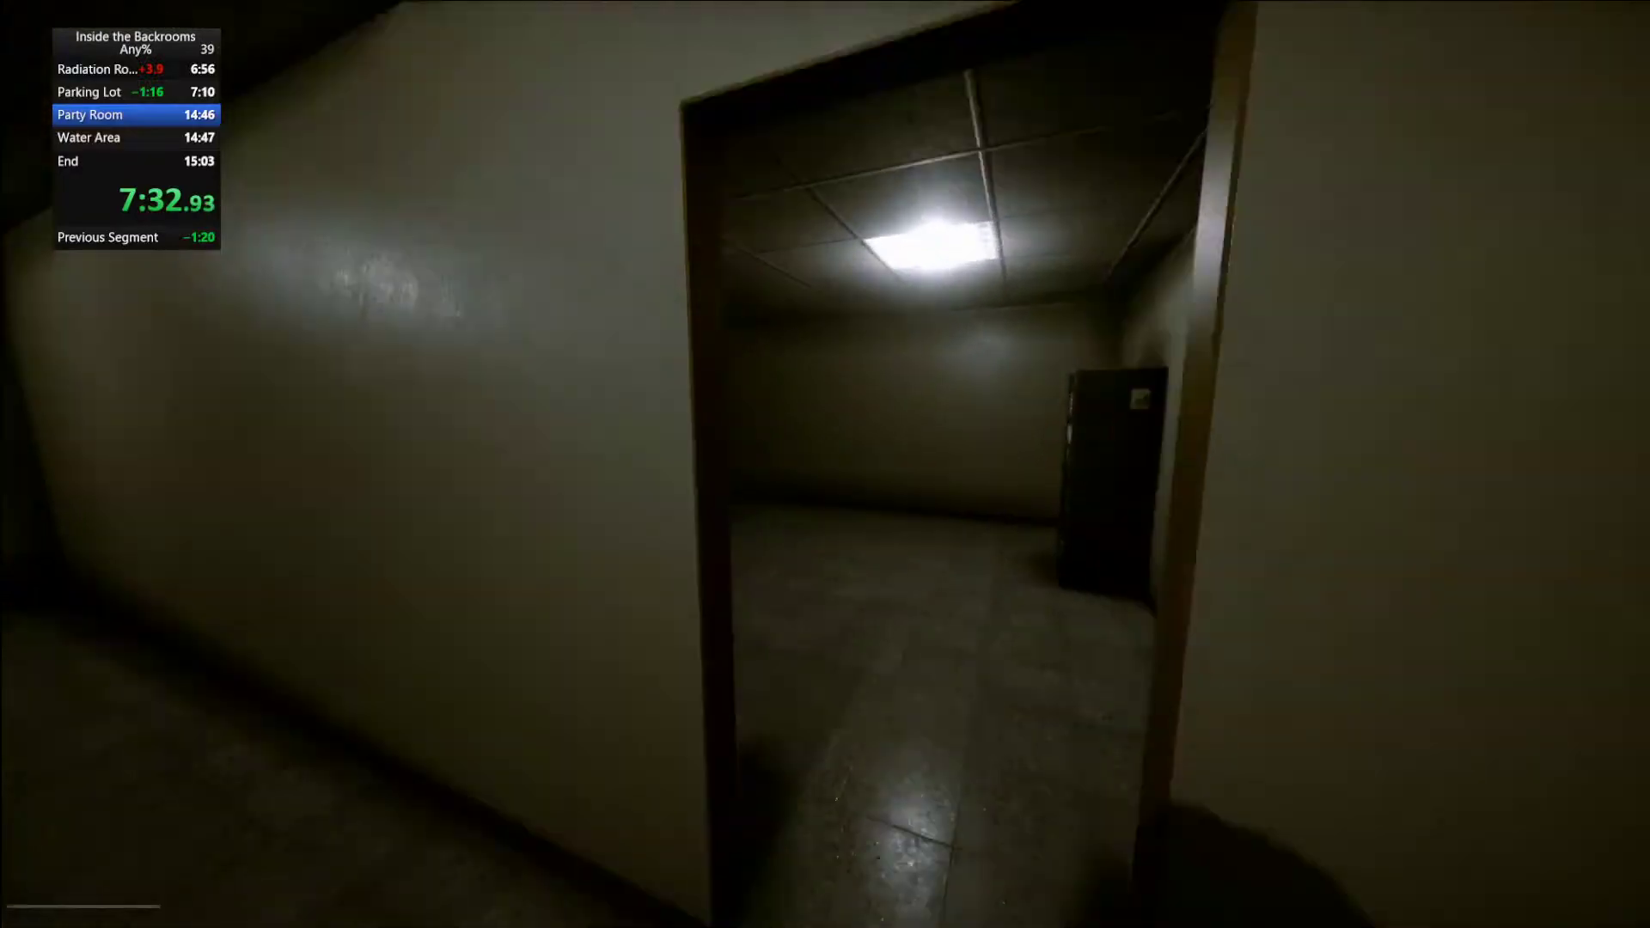
pyautogui.moveTo(825, 464)
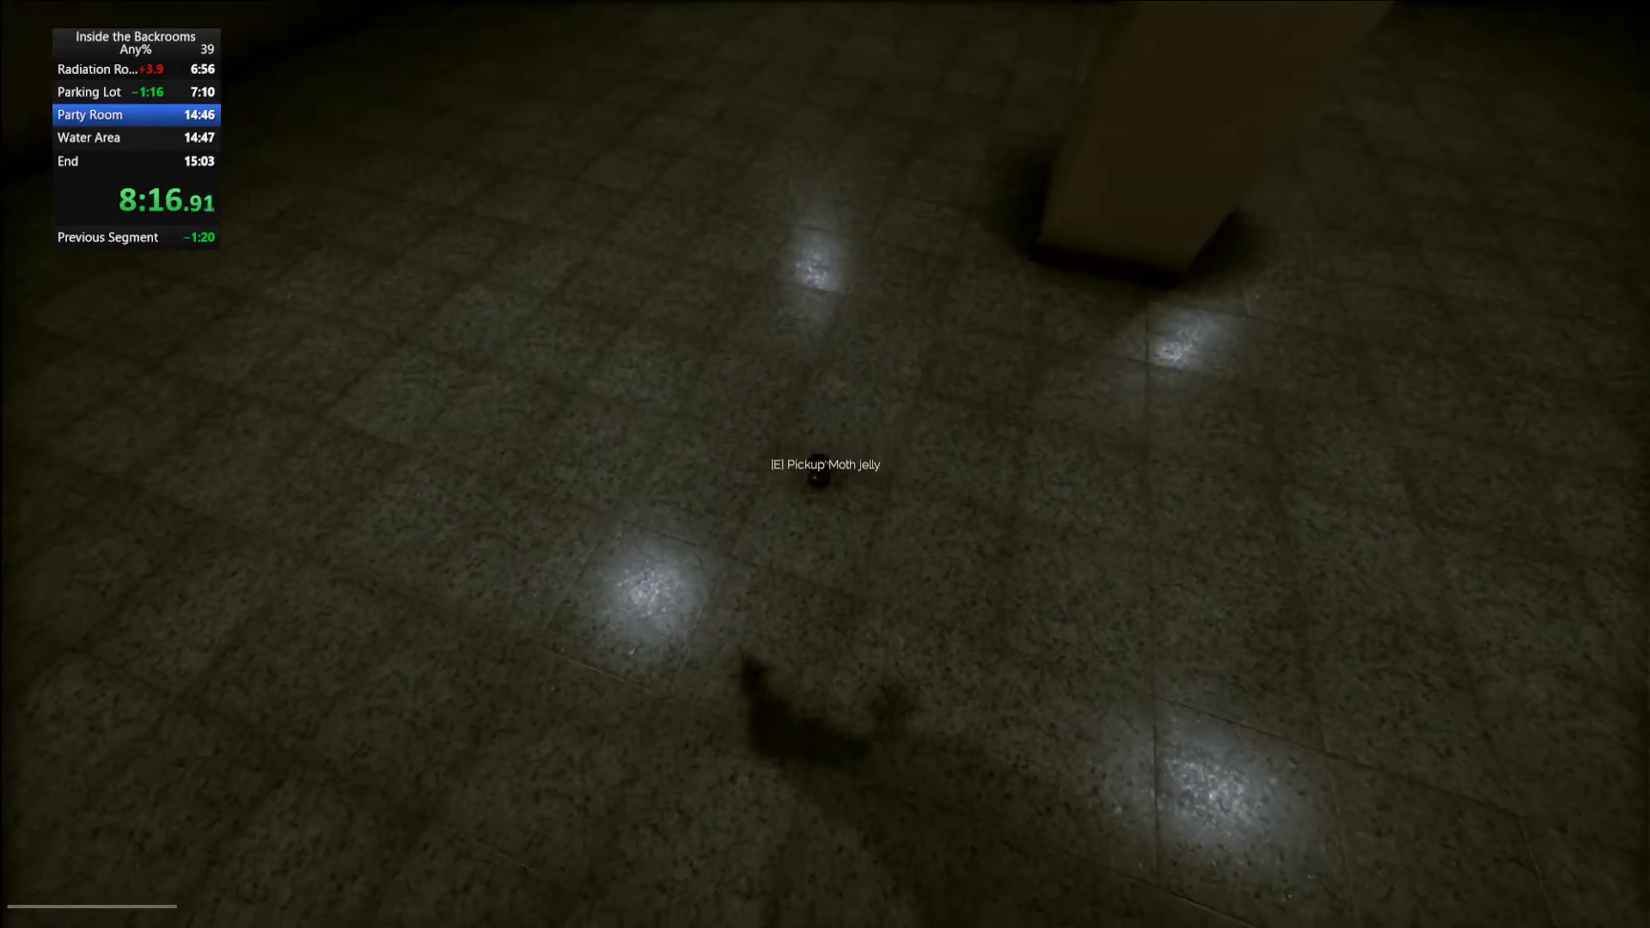
pyautogui.press('e')
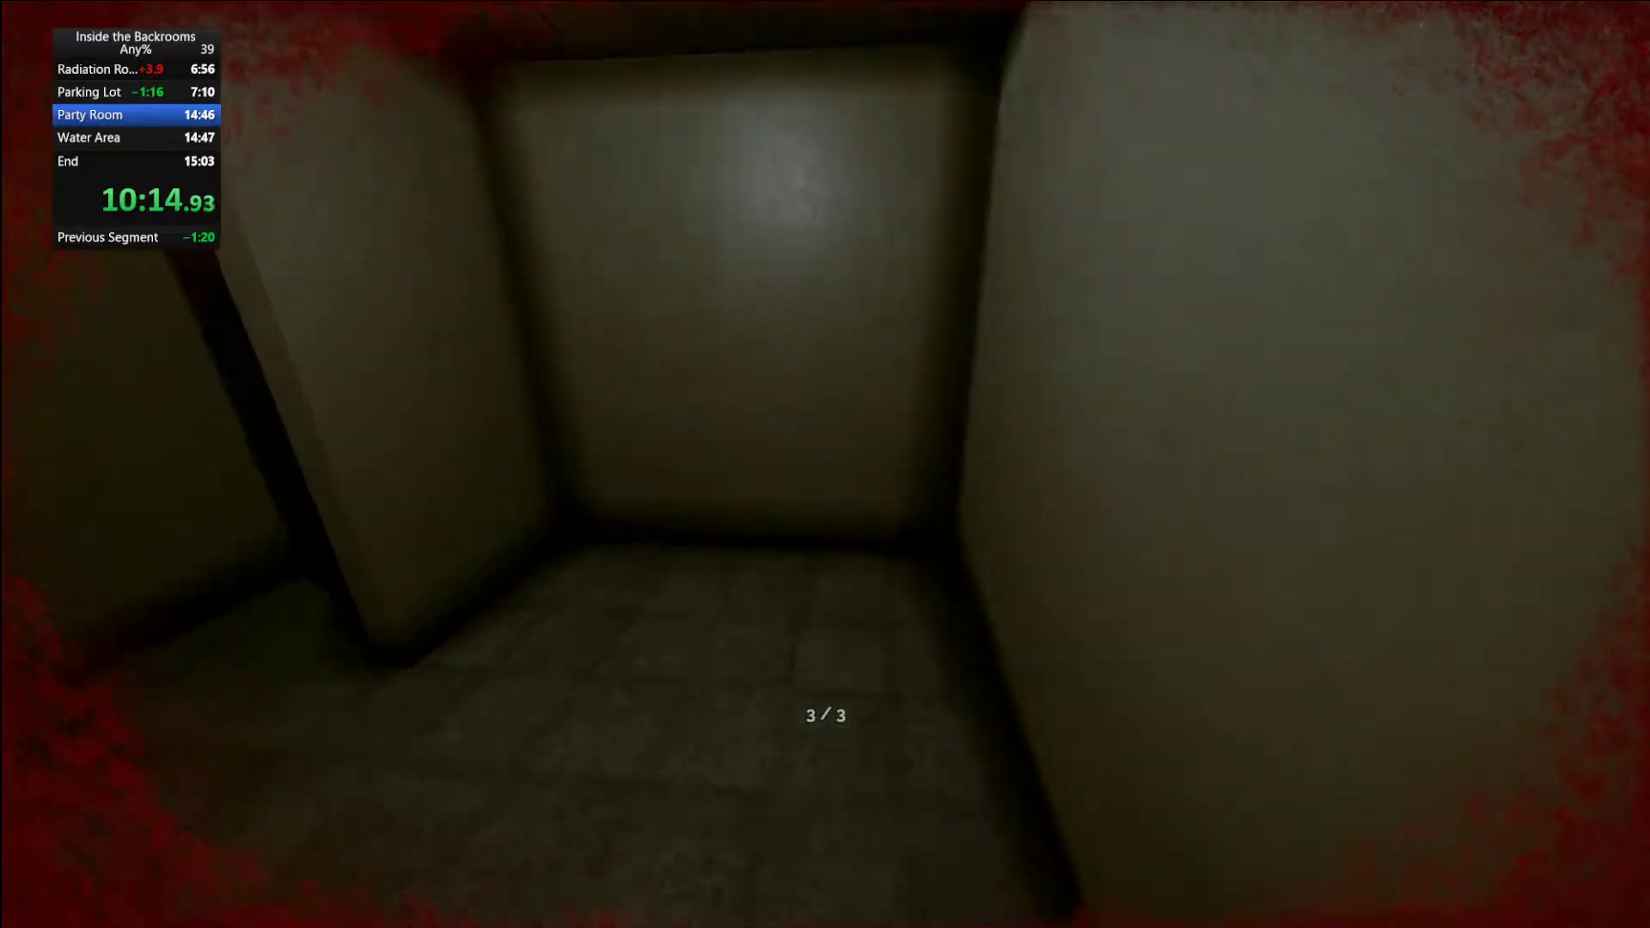
pyautogui.moveTo(825, 464)
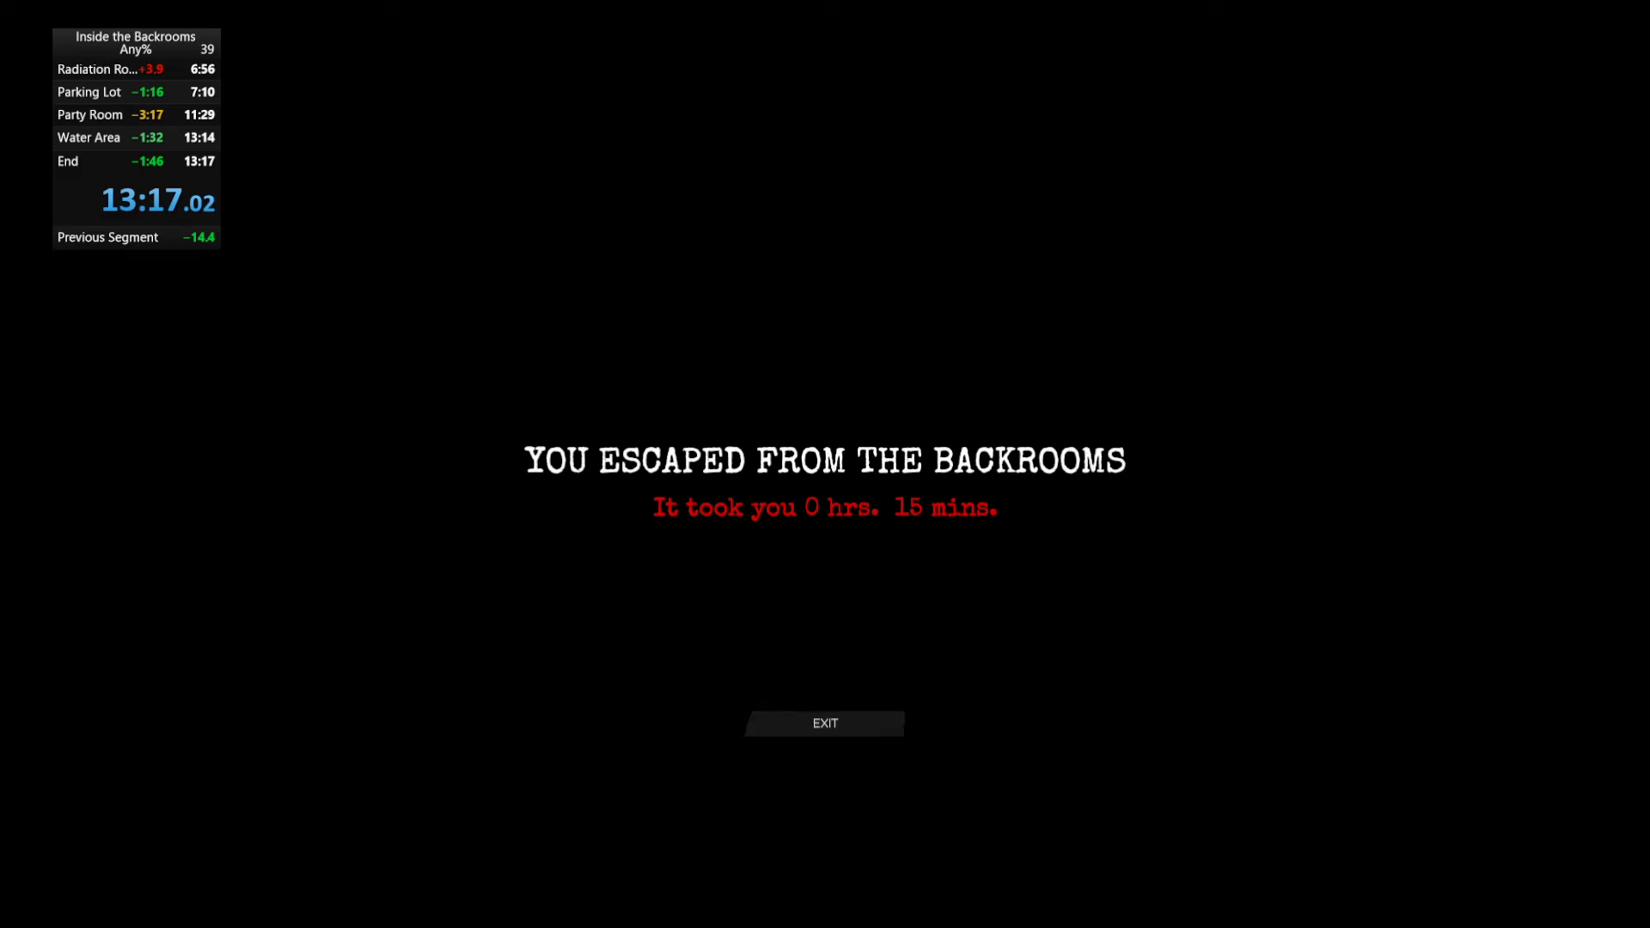
# Exit the 'You escaped from the Backrooms' screen to the main menu.
pyautogui.click(824, 723)
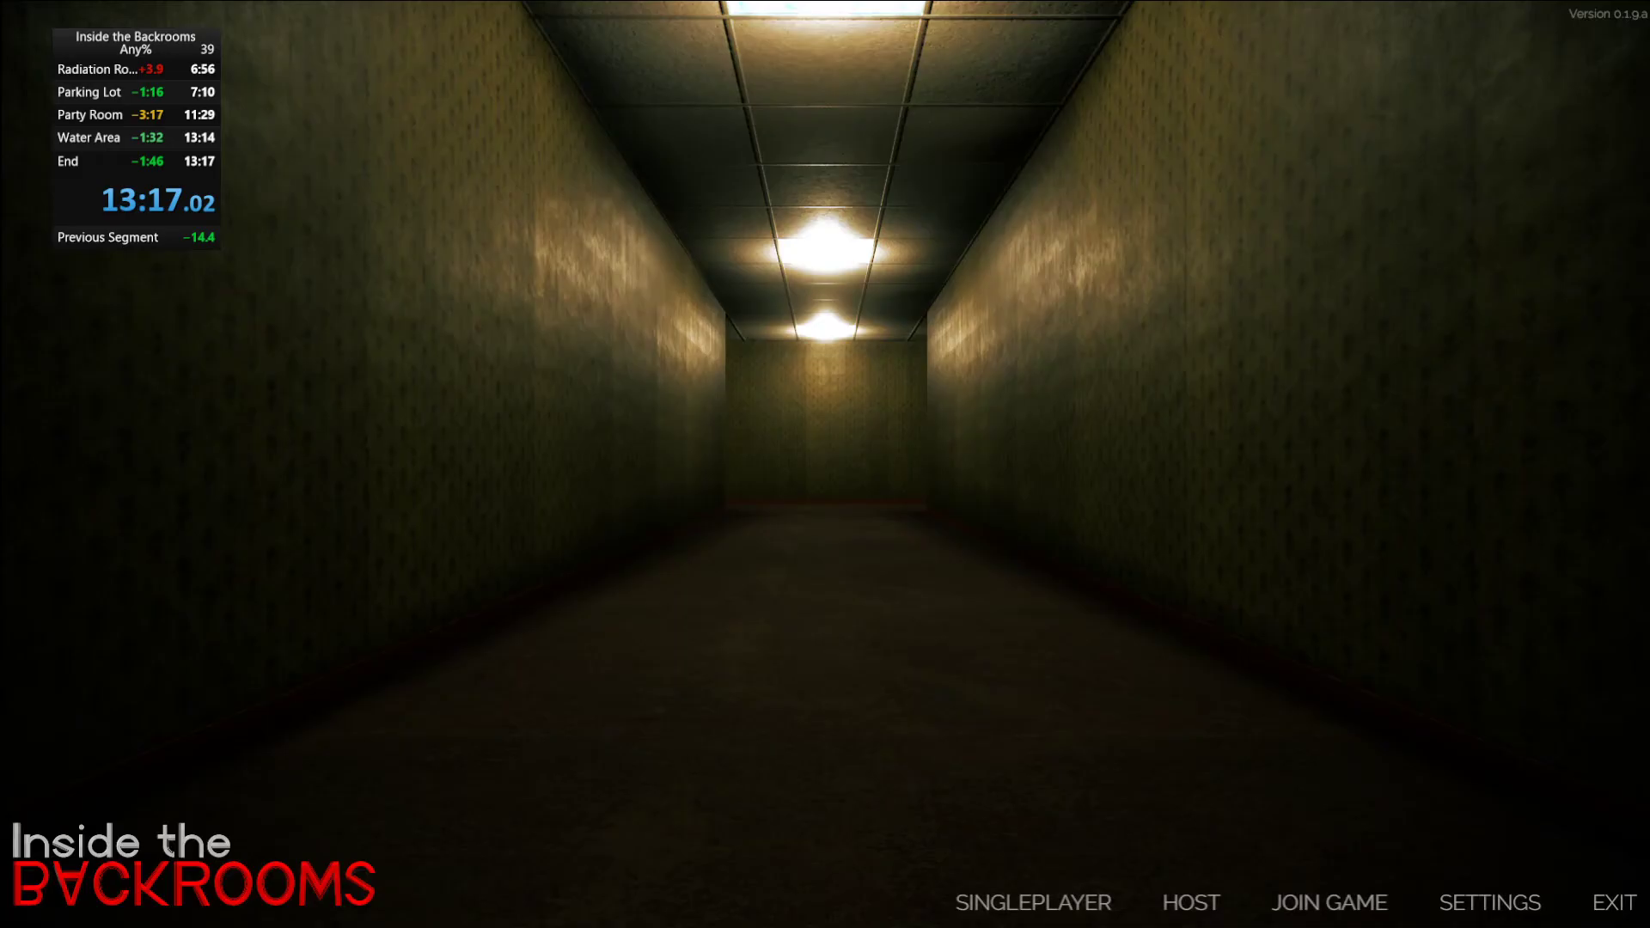